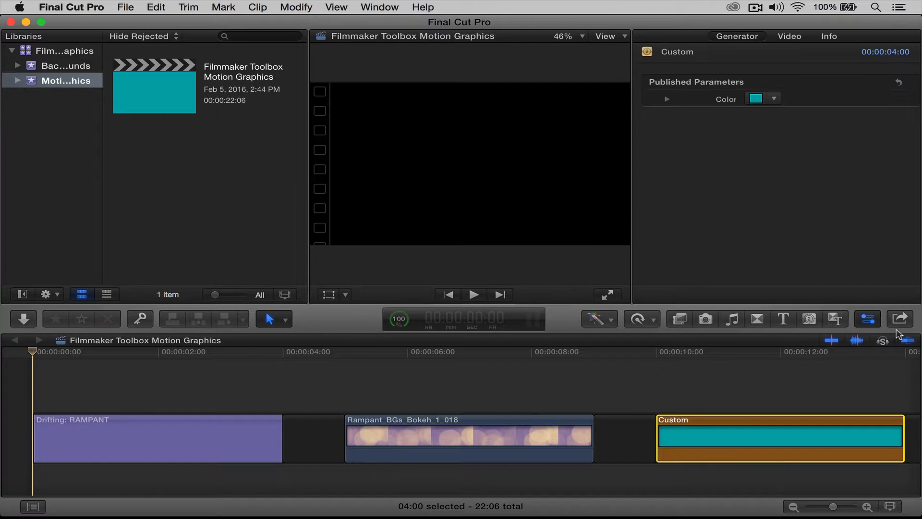
mouse_move(5, 305)
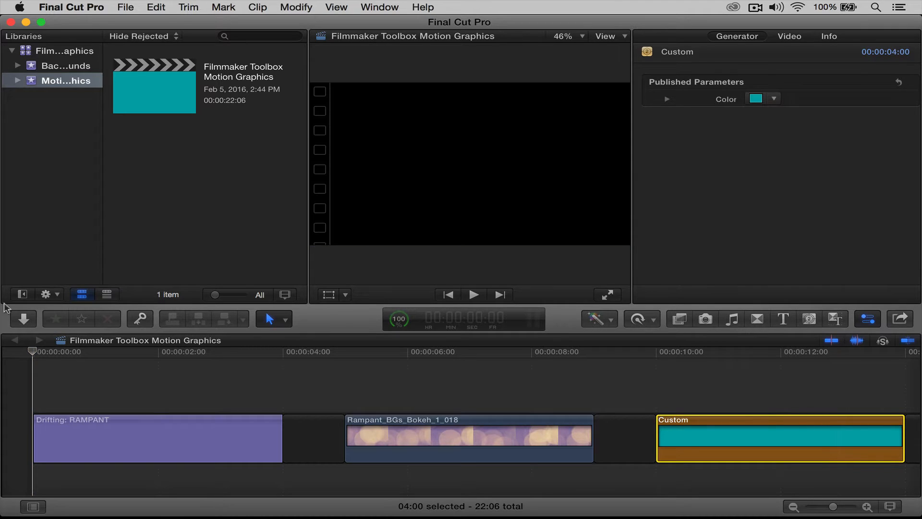
Step: Preview the RAMPANT title animation and park the playhead near the two-second mark
click(473, 294)
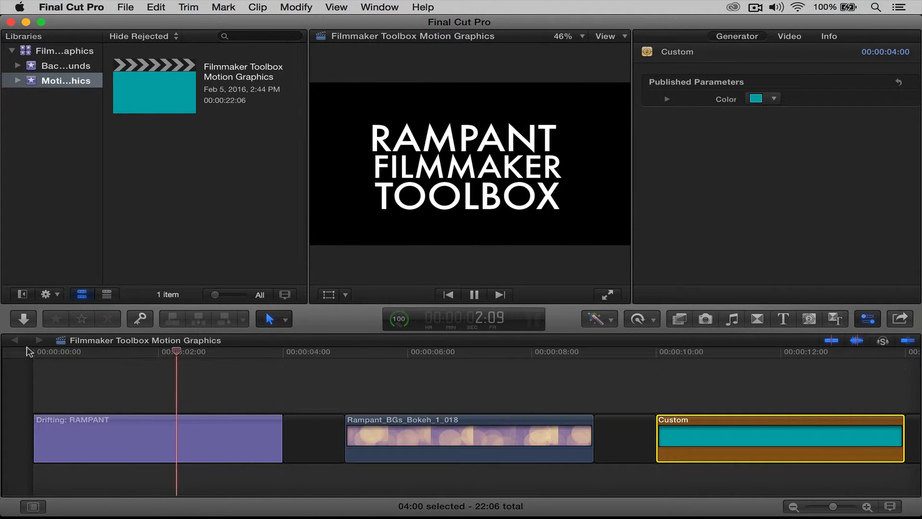
click(473, 294)
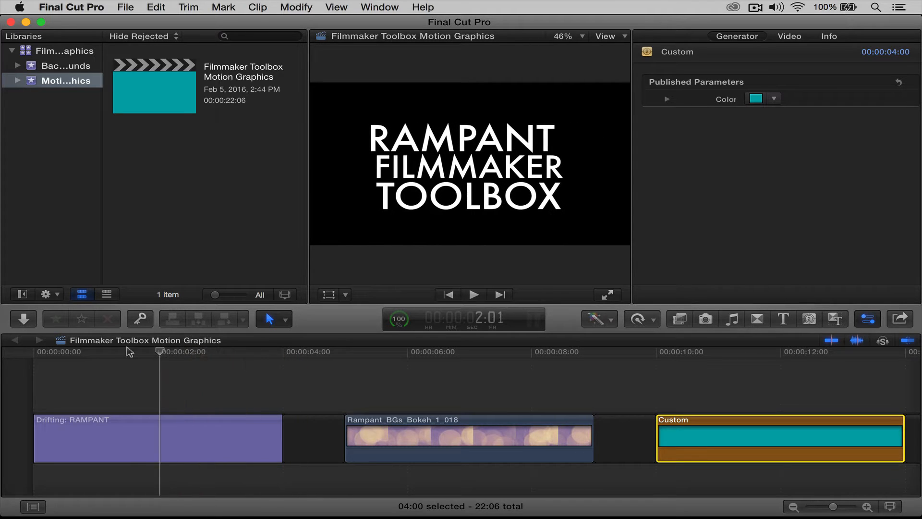
click(474, 295)
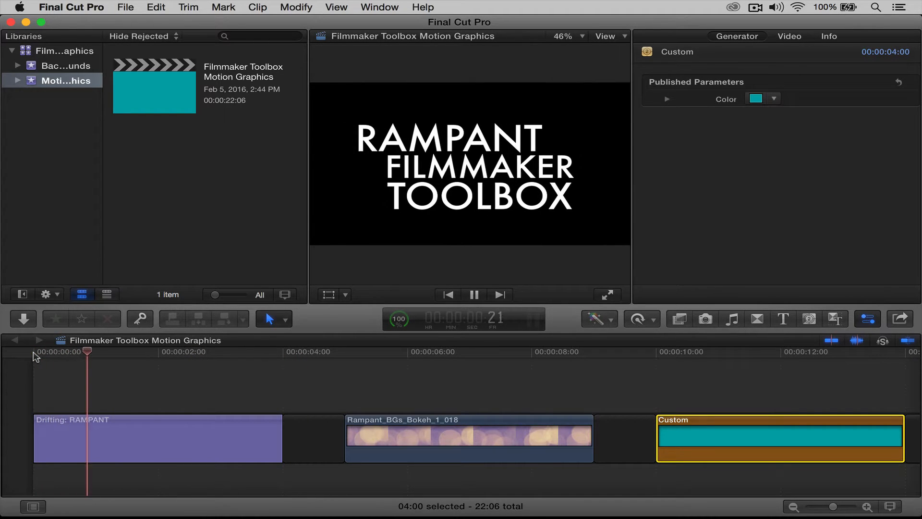
click(185, 352)
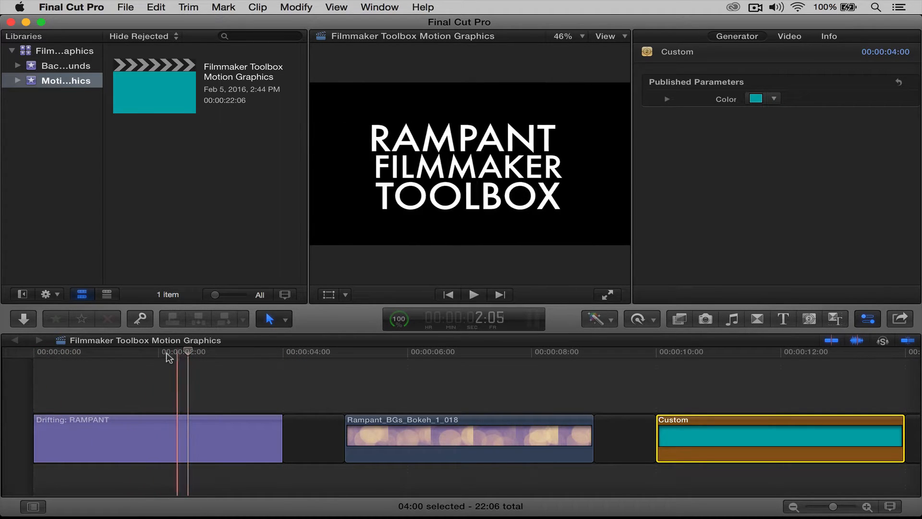
click(30, 351)
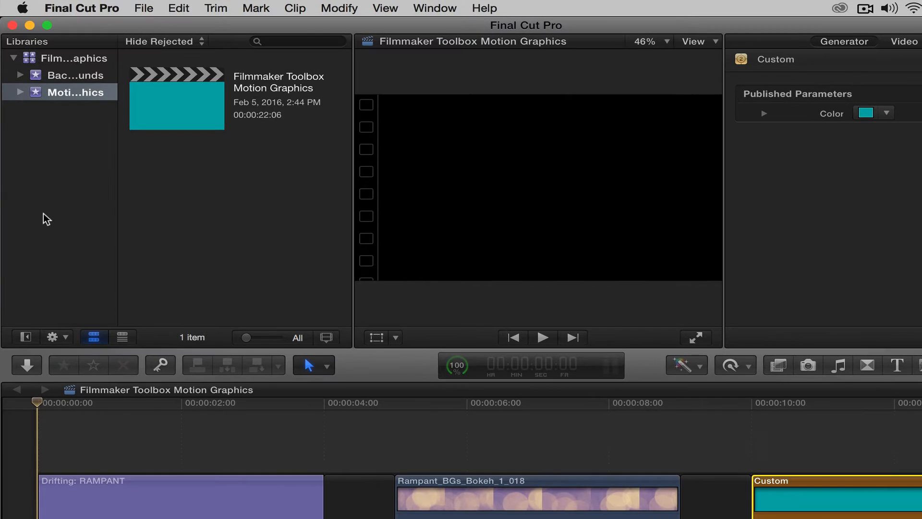
Step: Start Import Media and choose the Motion Graphics folder in Rampant Filmmaker Toolbox on STEF 5TB
right_click(74, 92)
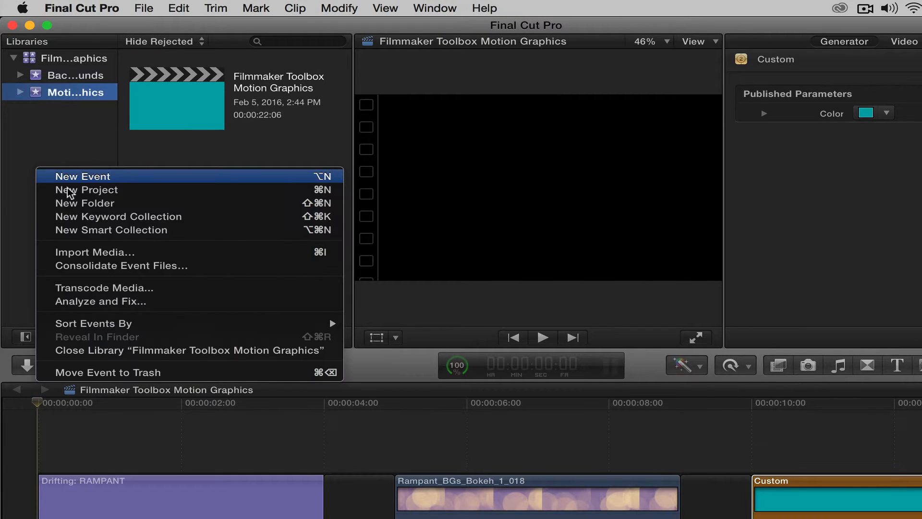
mouse_move(95, 252)
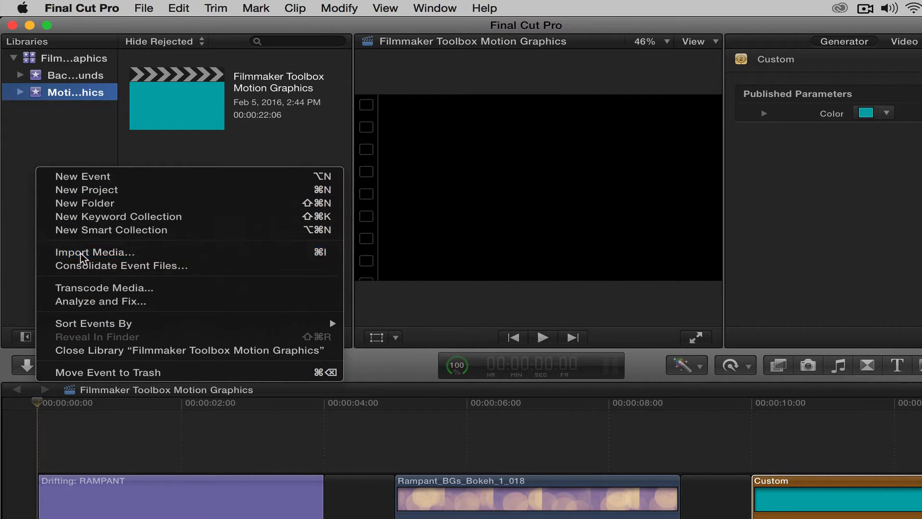
click(94, 251)
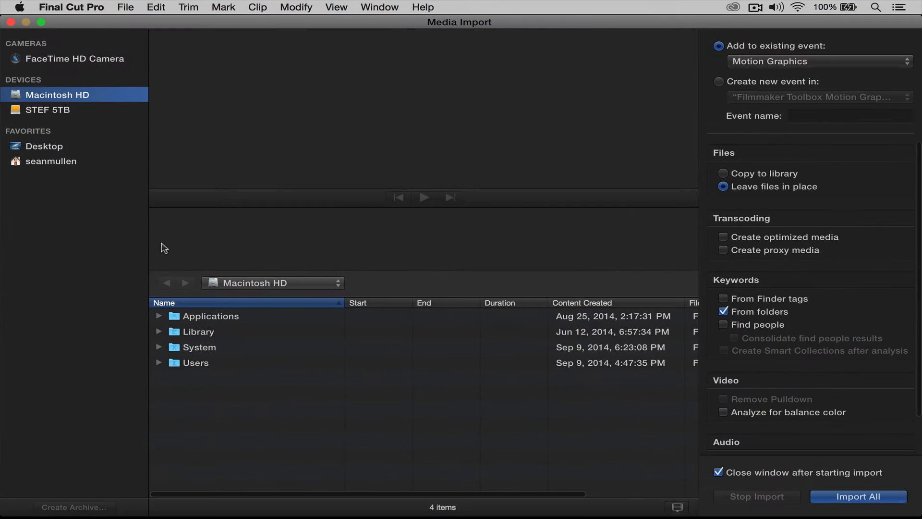
click(48, 109)
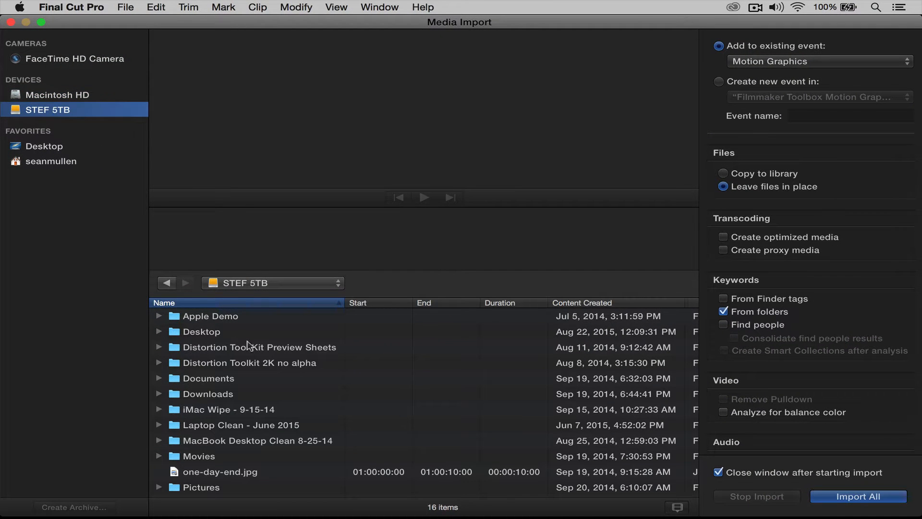
scroll(down, 3)
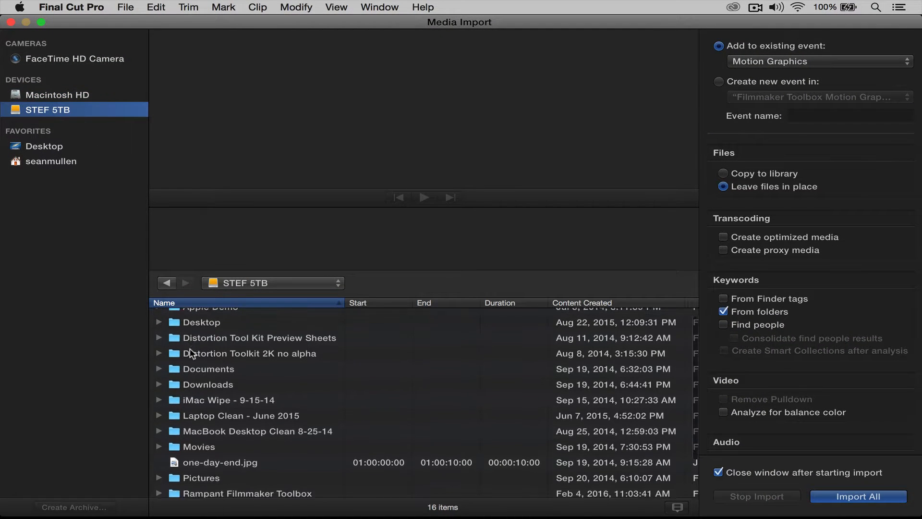
double_click(247, 492)
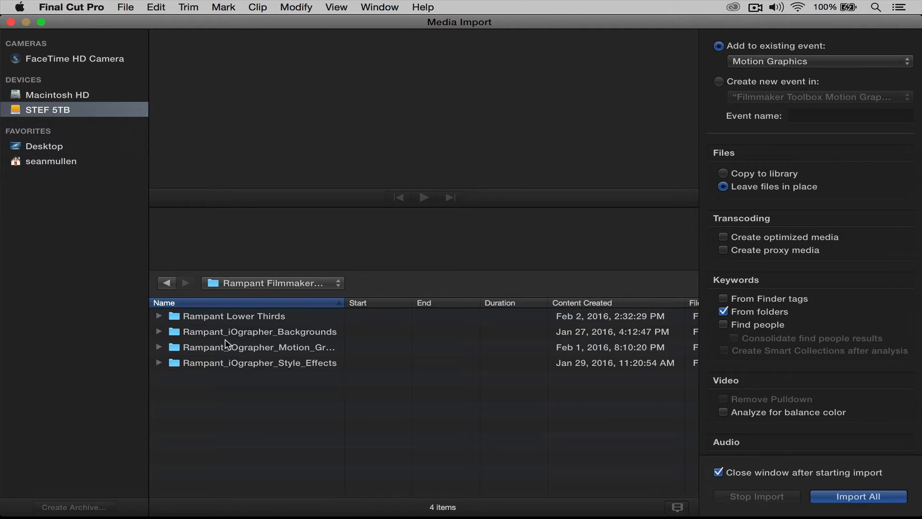
click(257, 347)
text(MOtio)
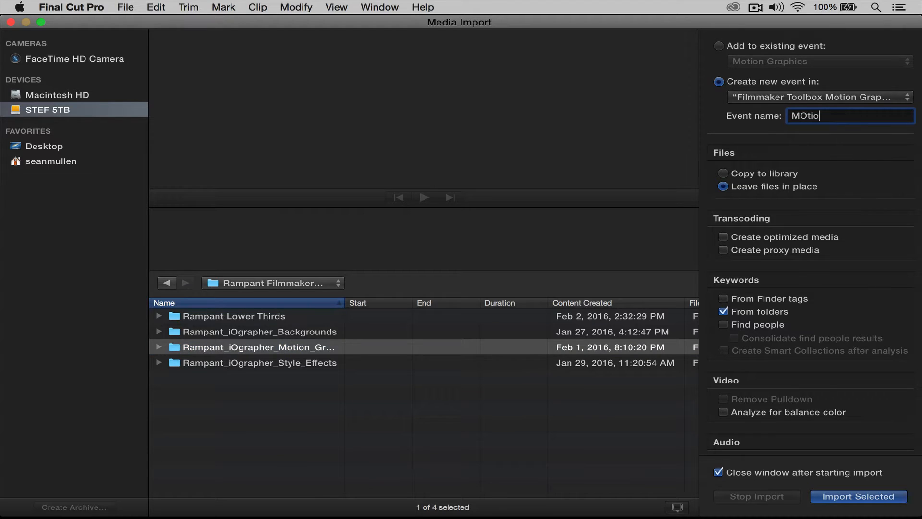
Step: Import the folder into a new event named 'Motion Graphics Toolkit'
text(Motion Gr)
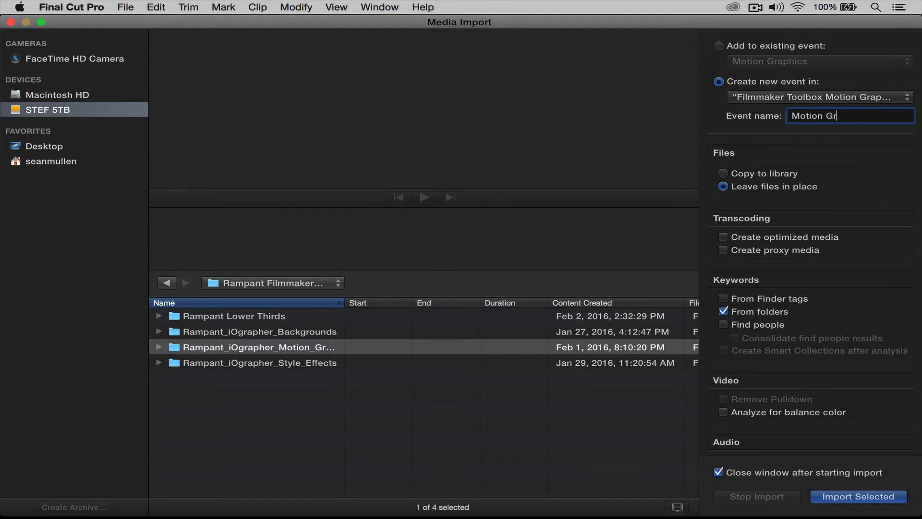
text(aphics)
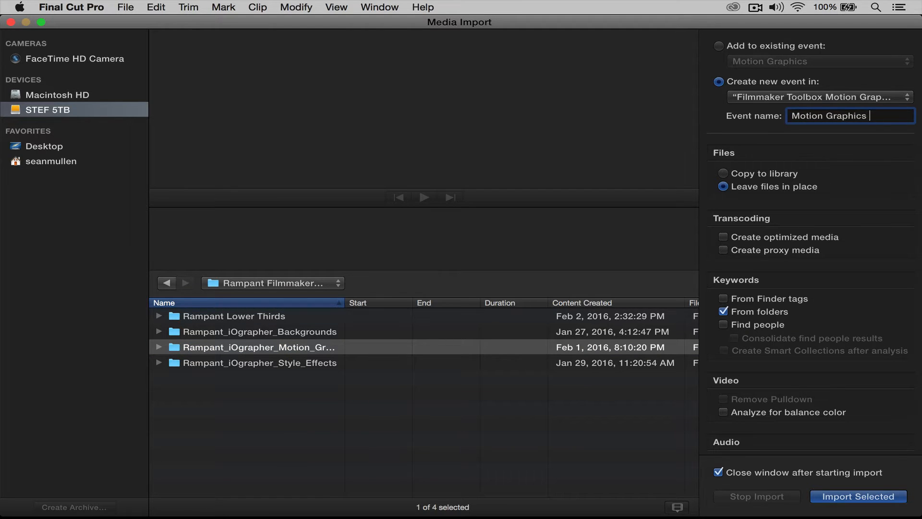
text(Toolkit)
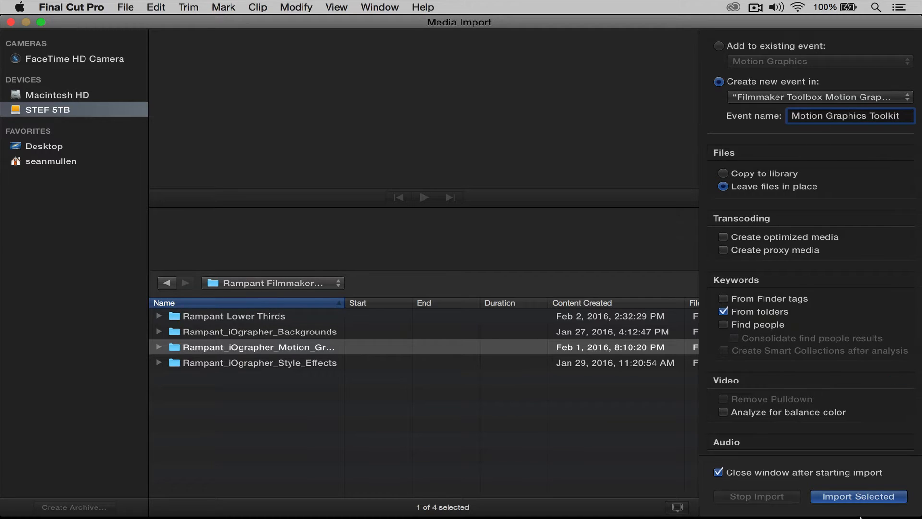
click(719, 46)
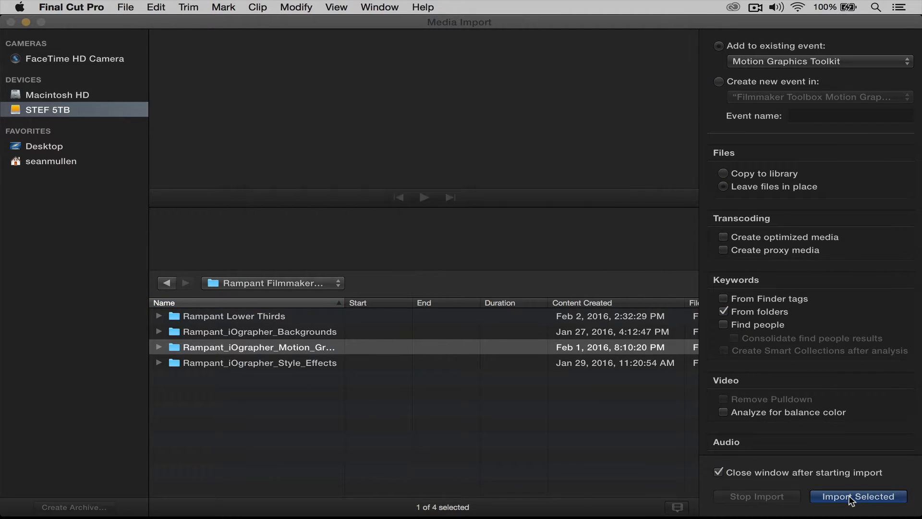
click(858, 495)
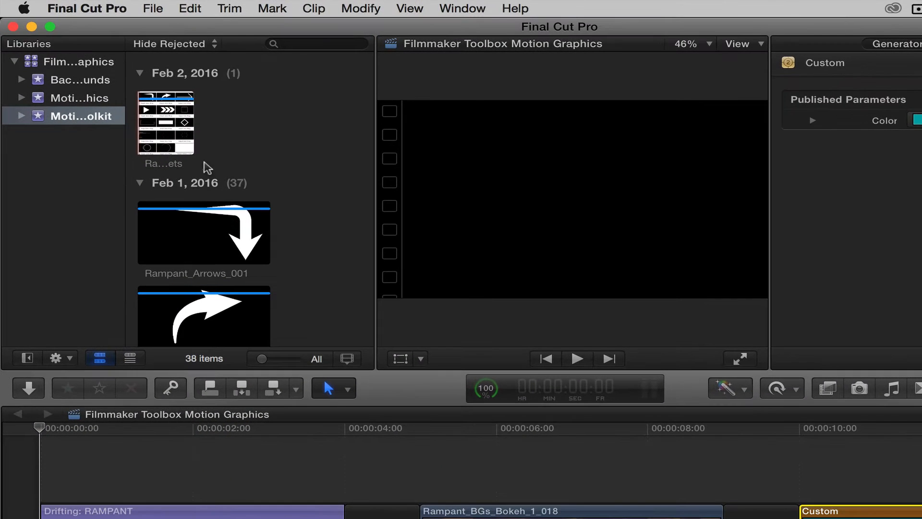
Step: Skim the imported preview sheet and pick the Rampant_Bursts_002 clip for the title
click(166, 122)
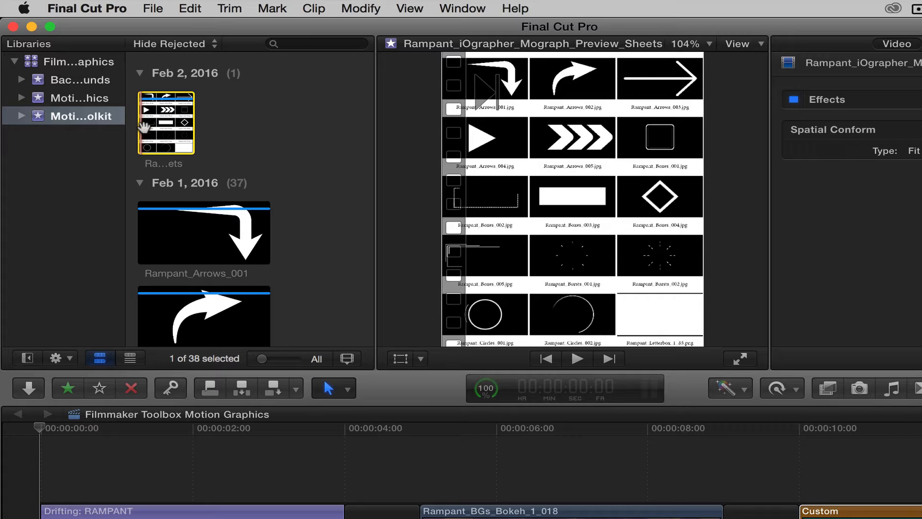
scroll(down, 3)
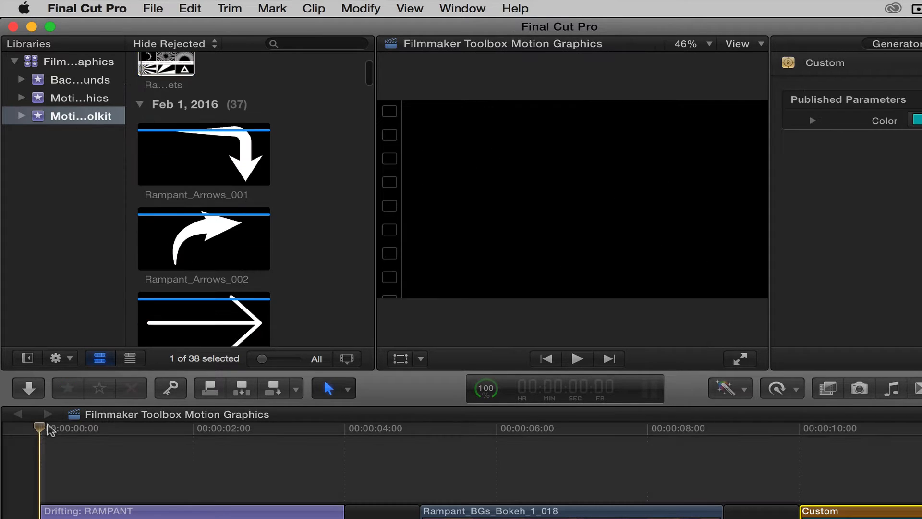
scroll(down, 3)
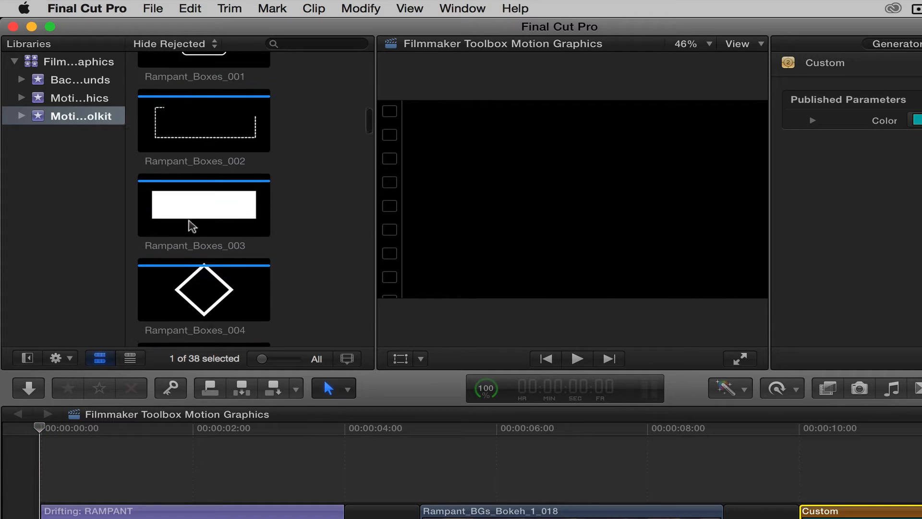
click(204, 205)
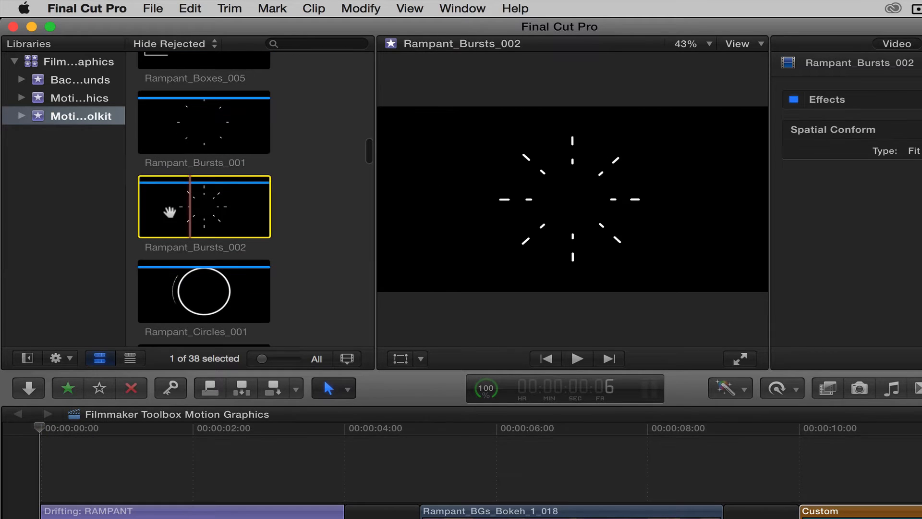
mouse_move(169, 211)
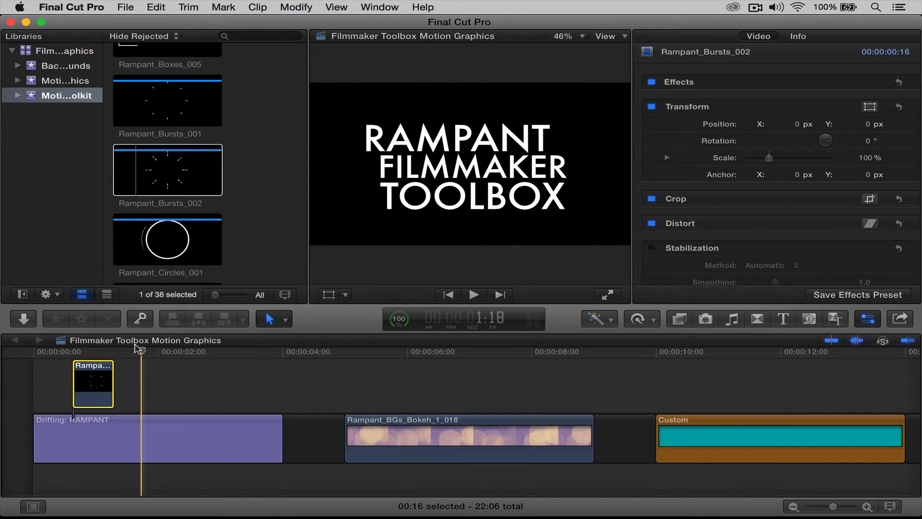
Step: Scale the burst to 34% and edit its Position values to move it to a corner
click(85, 351)
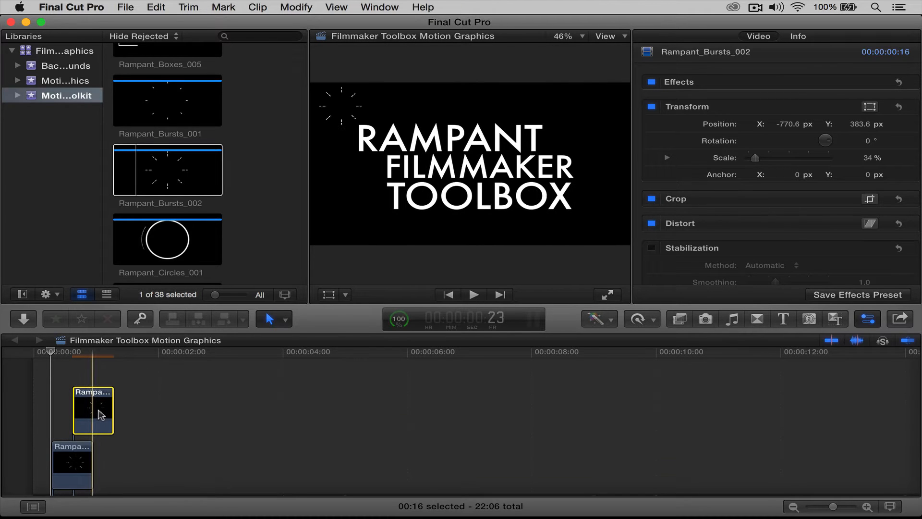
mouse_move(89, 351)
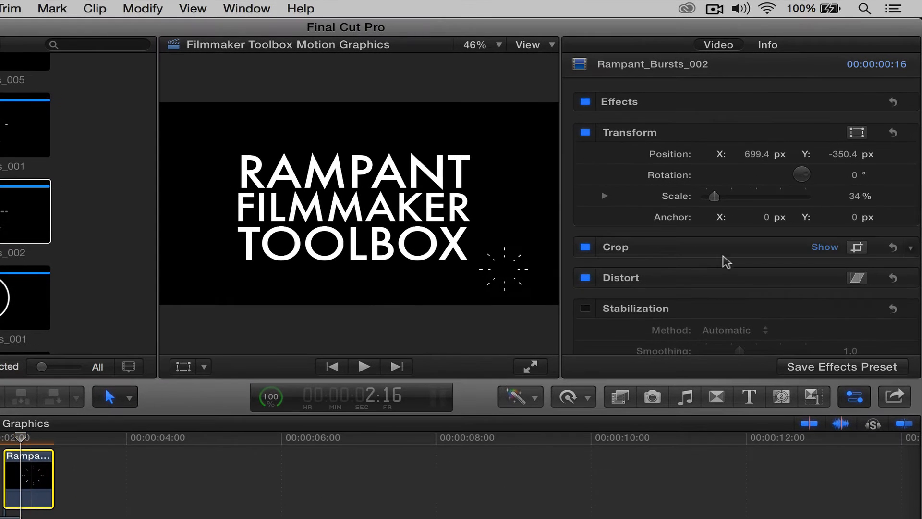
triple_click(849, 154)
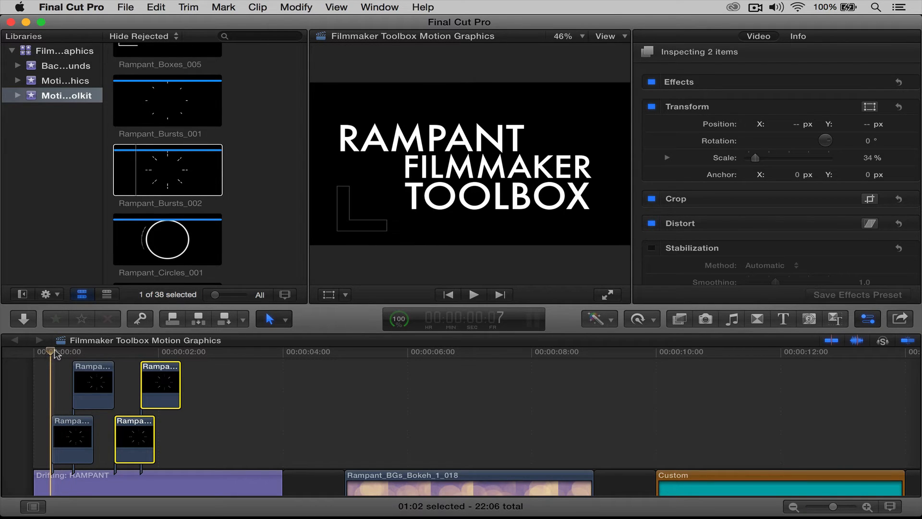
Step: Check the bursts, move to the bokeh section and select the pasted RAMPANT title copy
click(182, 352)
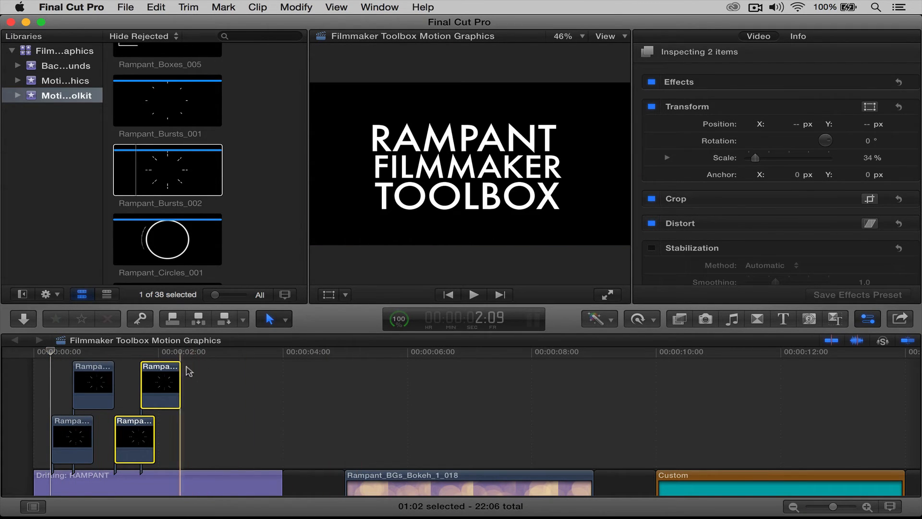
click(341, 352)
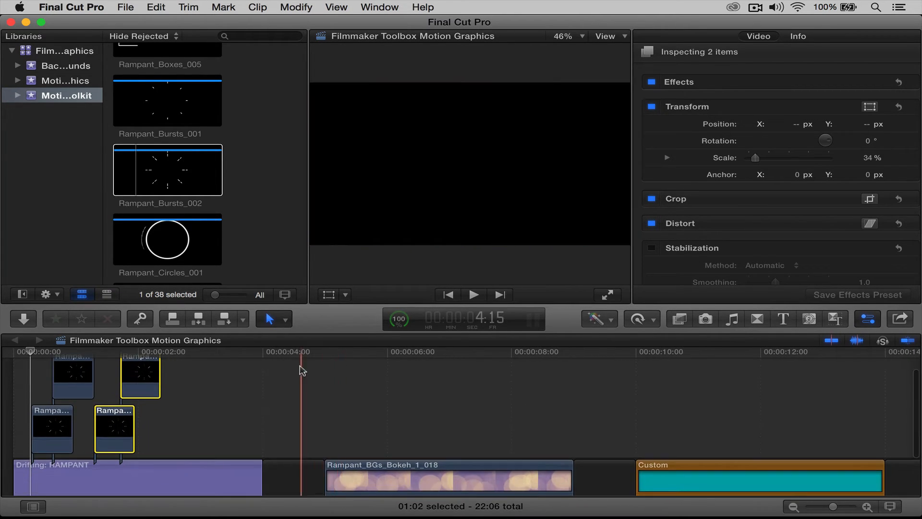
click(473, 295)
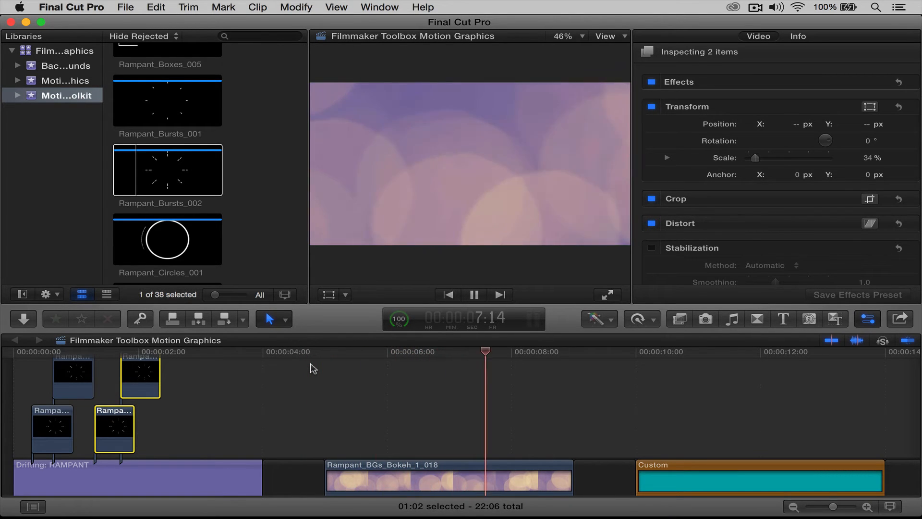
click(183, 473)
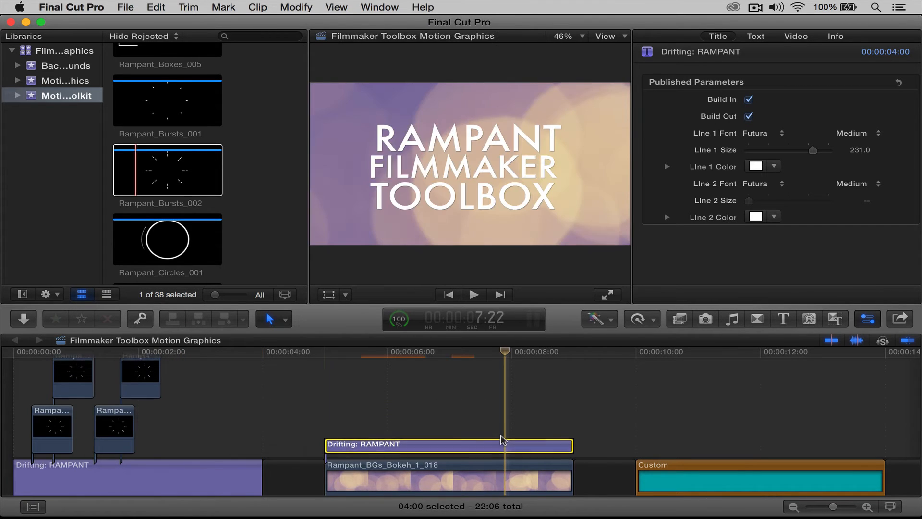
Step: Play back the RAMPANT title over the bokeh background from the section start
click(301, 351)
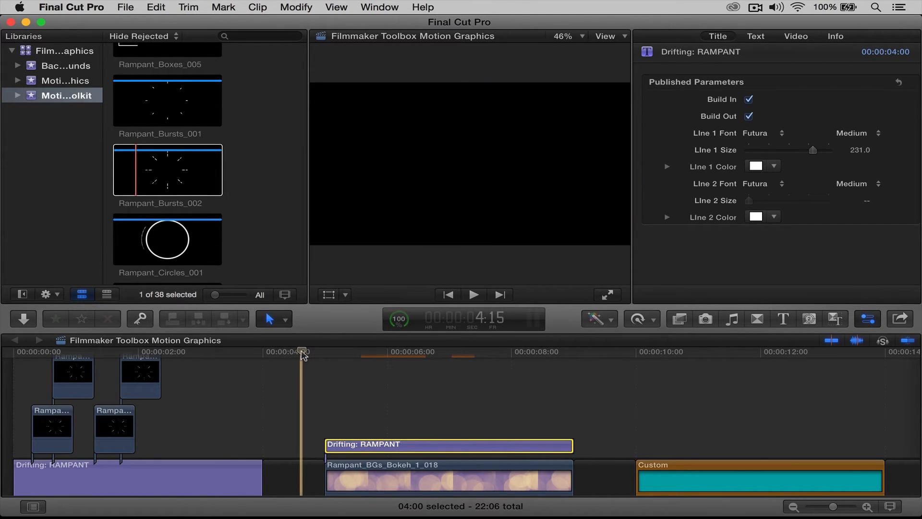
click(473, 295)
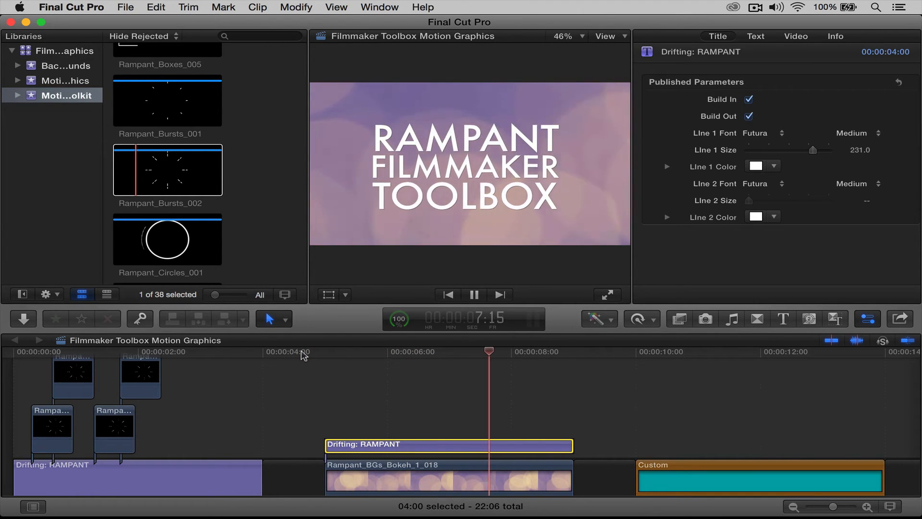
click(473, 295)
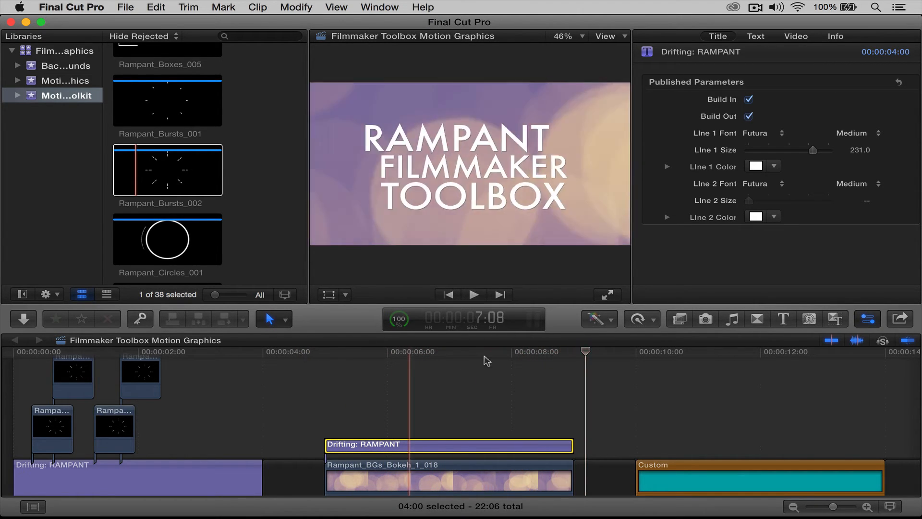
click(200, 351)
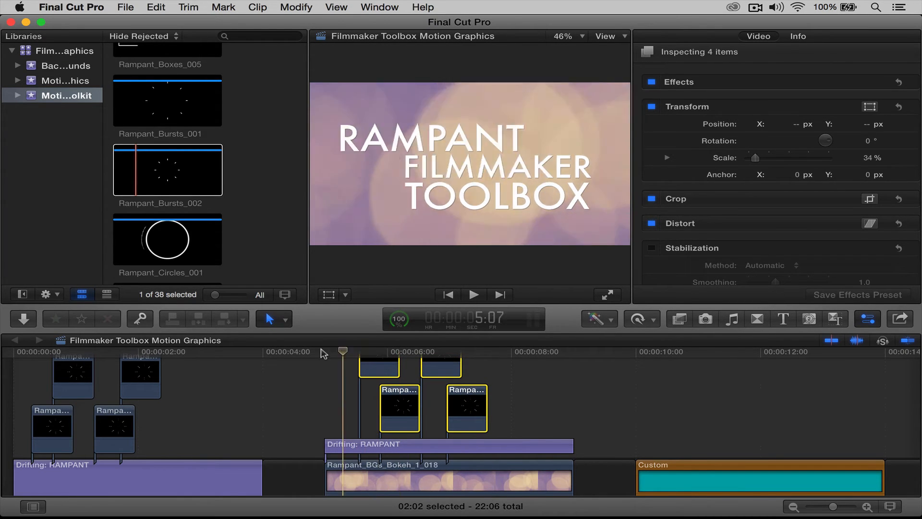
Step: Review the four pasted burst copies above the bokeh-section RAMPANT title
click(607, 295)
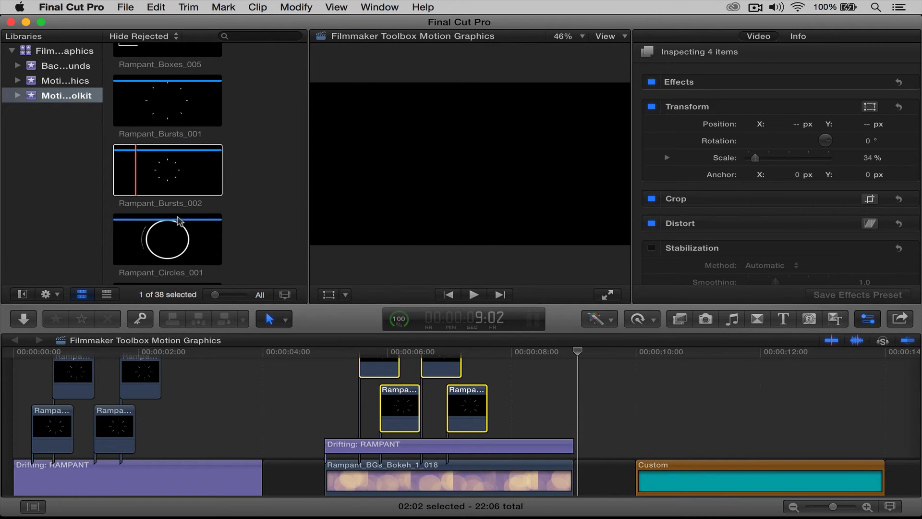
click(359, 358)
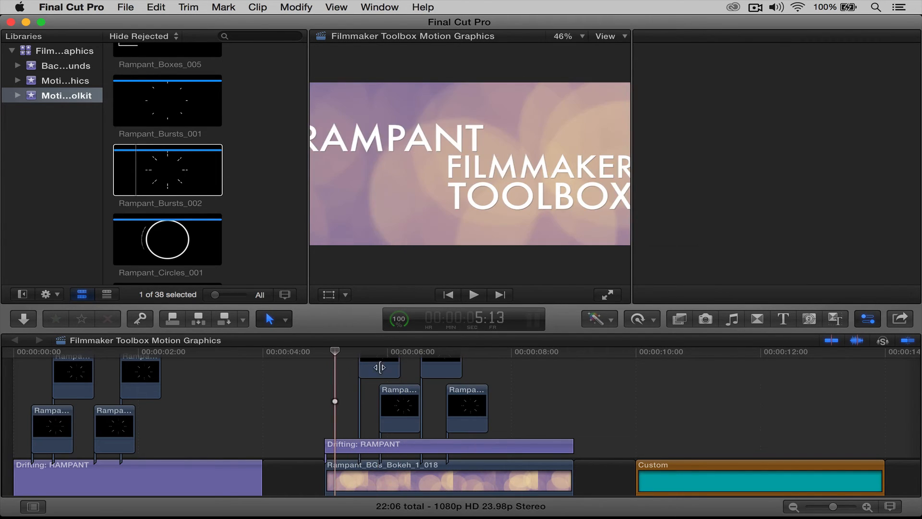
Step: Apply Color Correction to one bokeh-section burst and tint it toward teal on the Color Board
click(380, 368)
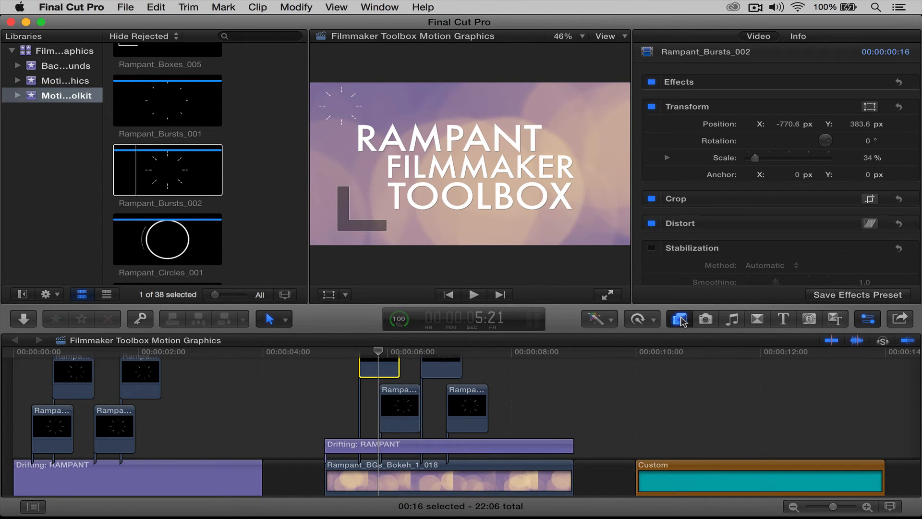
click(678, 319)
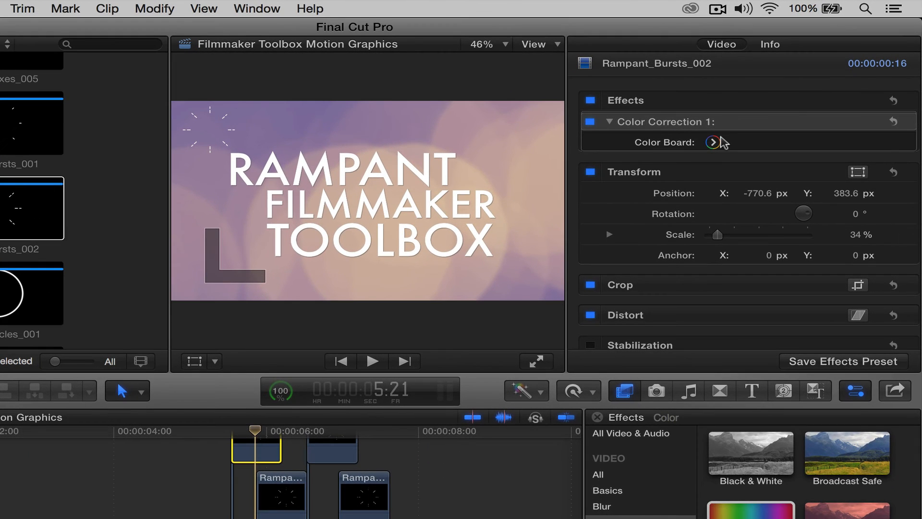
click(714, 142)
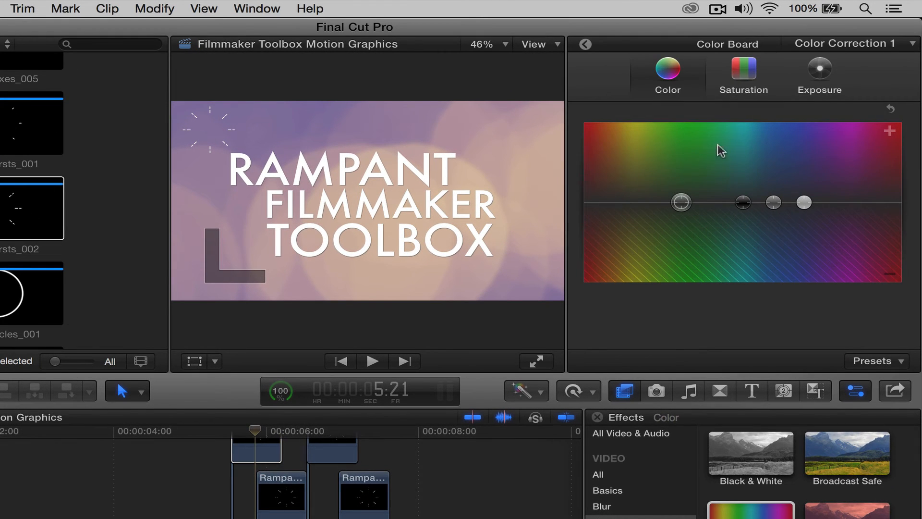
mouse_move(681, 203)
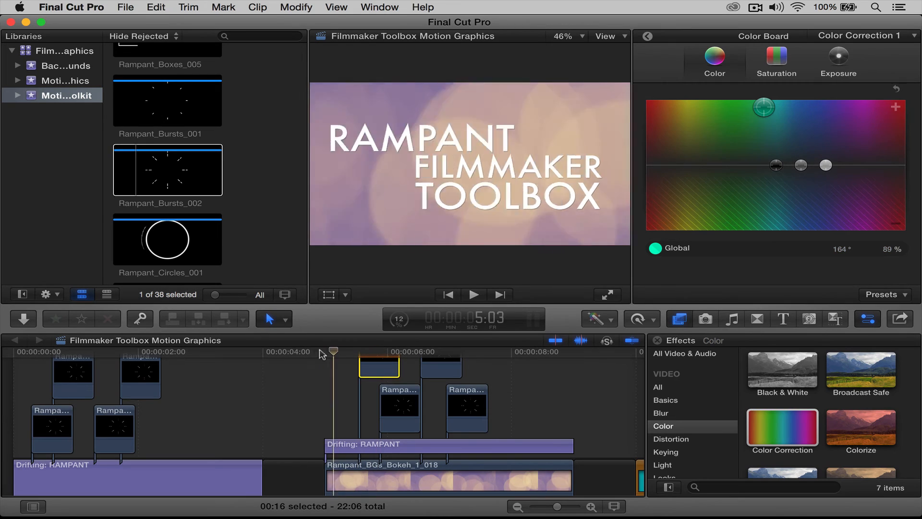
click(607, 294)
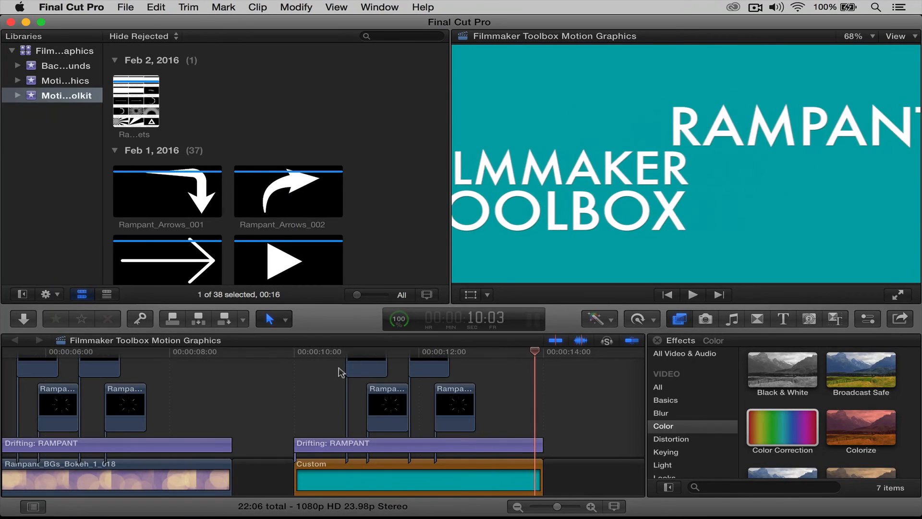
Step: Play the project from the start with the title and bursts over the teal Custom background
click(365, 352)
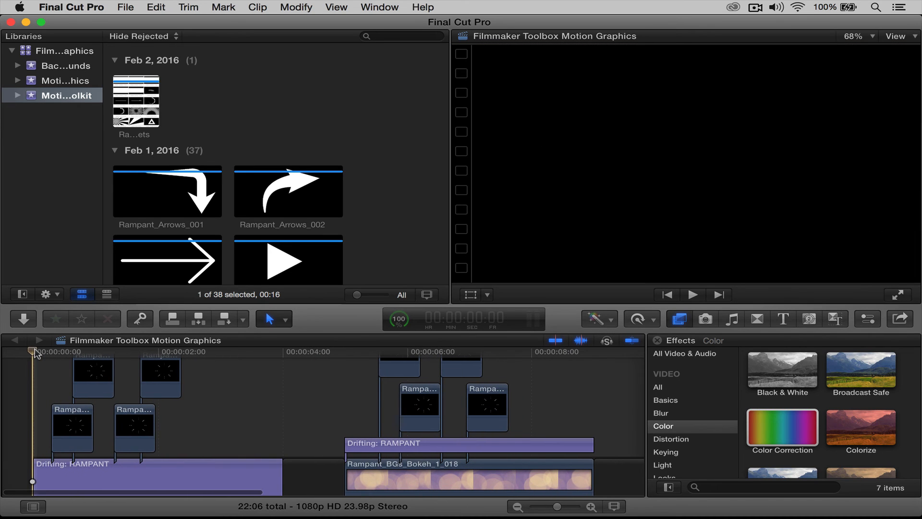
click(693, 294)
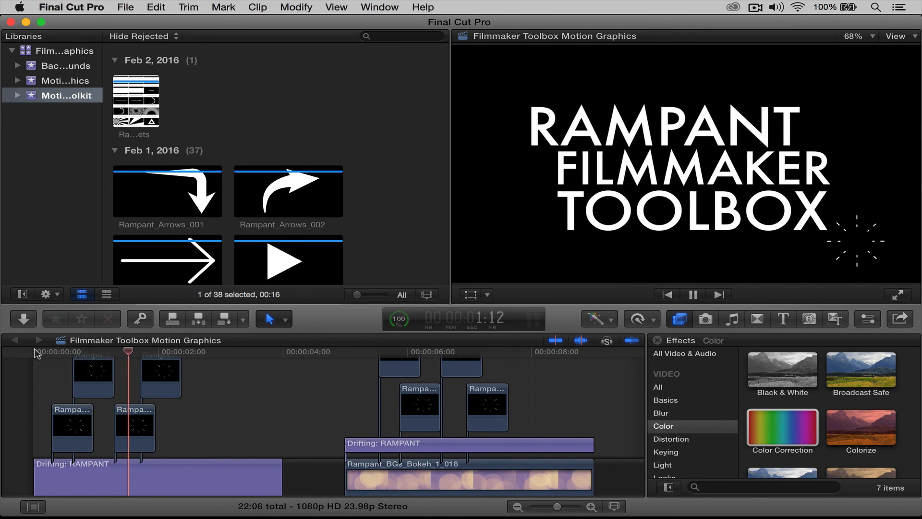